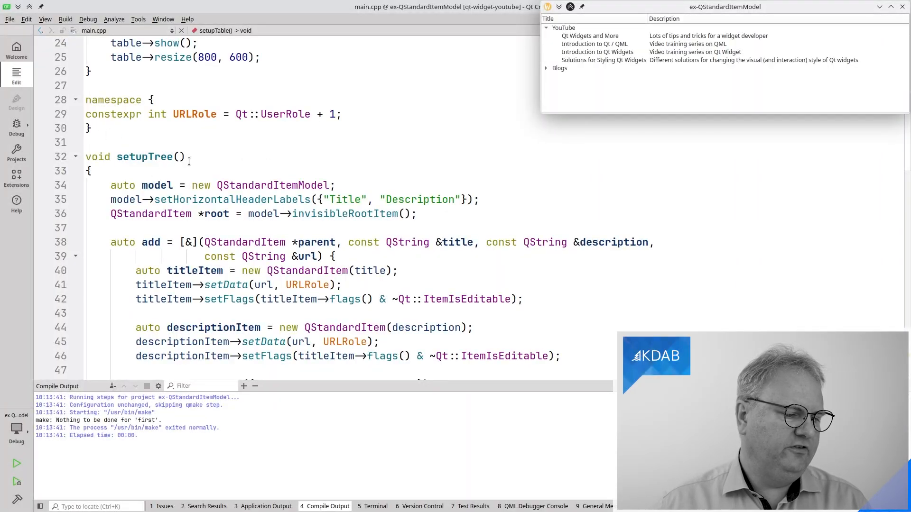
# Bring the running ex-QStandardItemModel window forward and scroll the setupTree code into view.
pyautogui.scroll(-3)
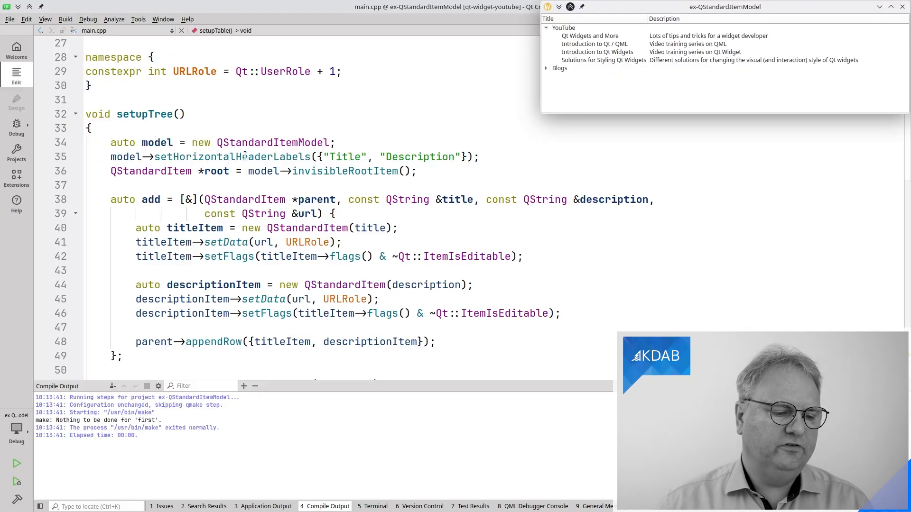
pyautogui.click(563, 28)
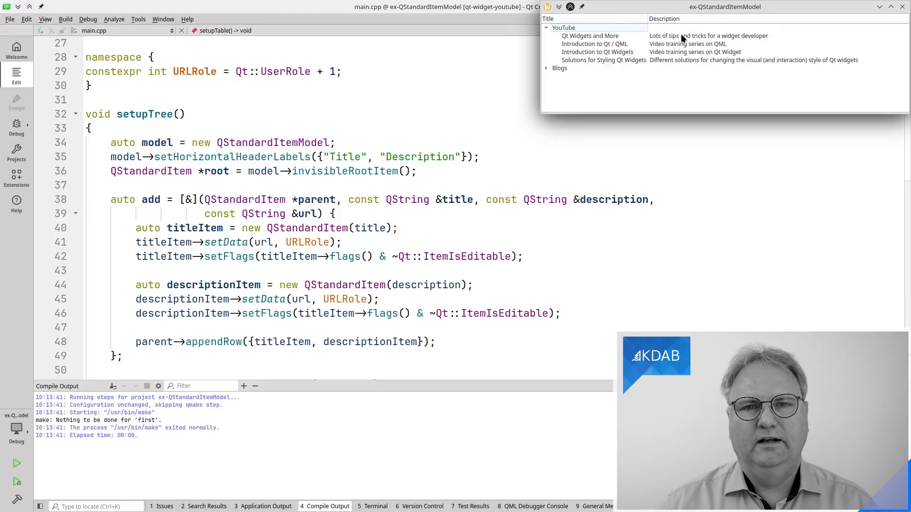
pyautogui.moveTo(602, 10)
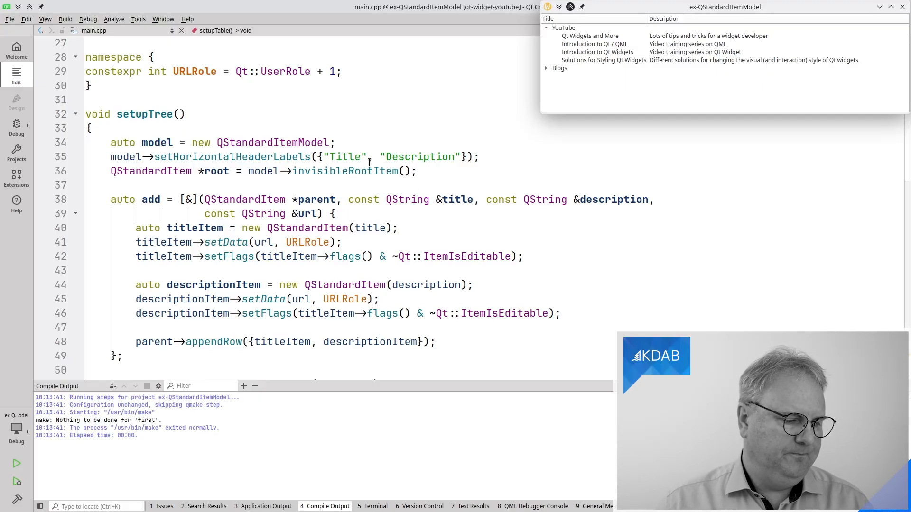
pyautogui.scroll(-3)
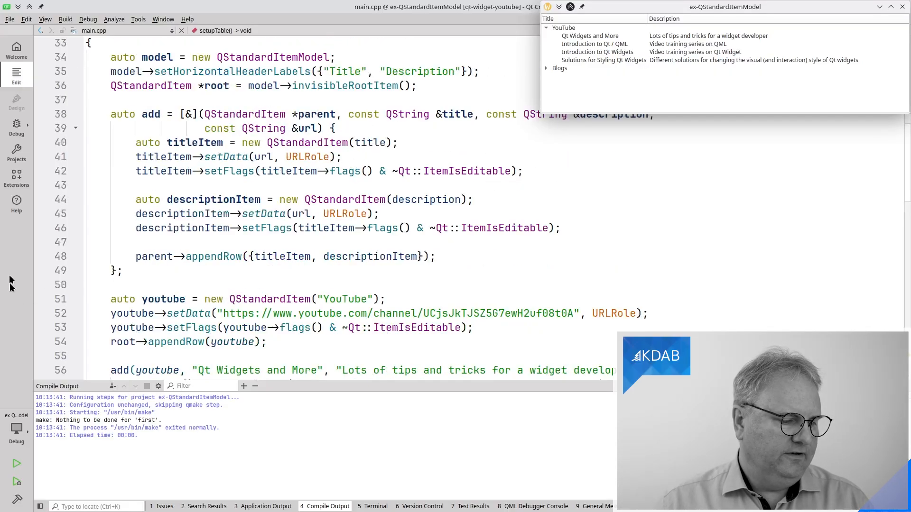
pyautogui.scroll(-3)
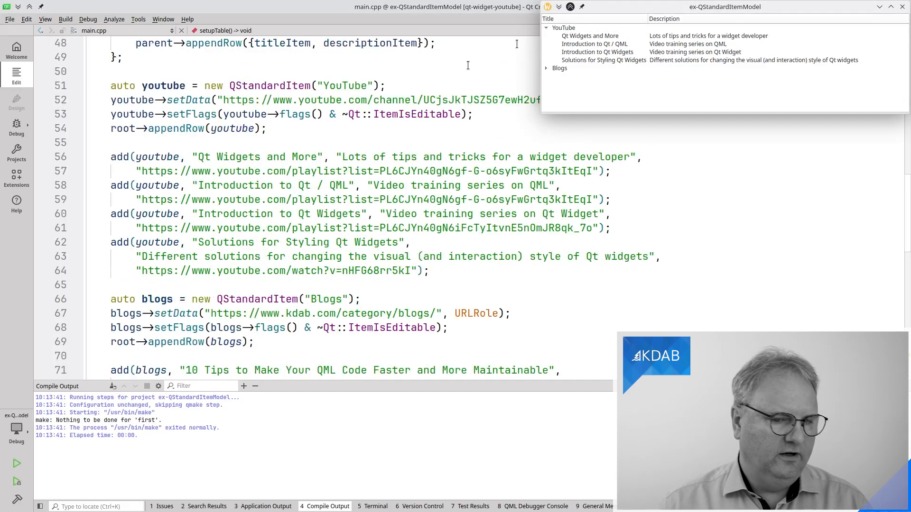
# Expand the Blogs branch in the example tree to show its three blog posts.
pyautogui.click(545, 68)
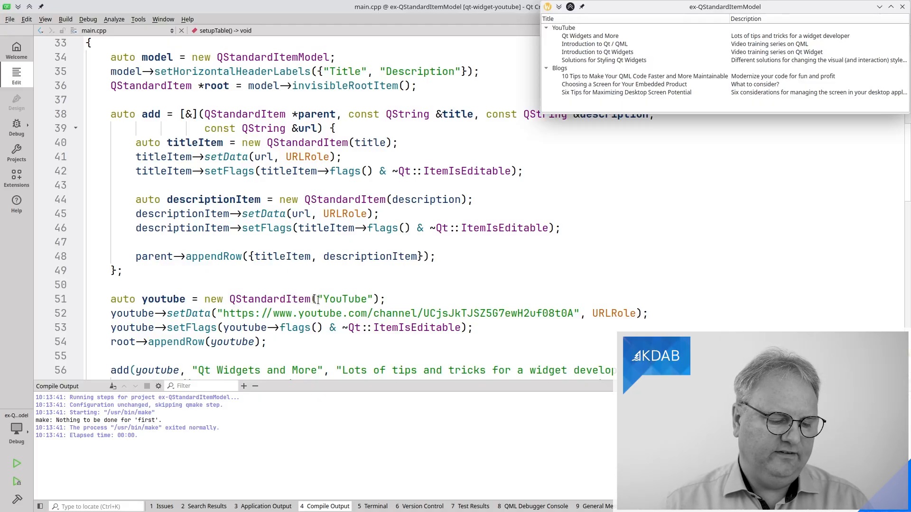
pyautogui.click(564, 27)
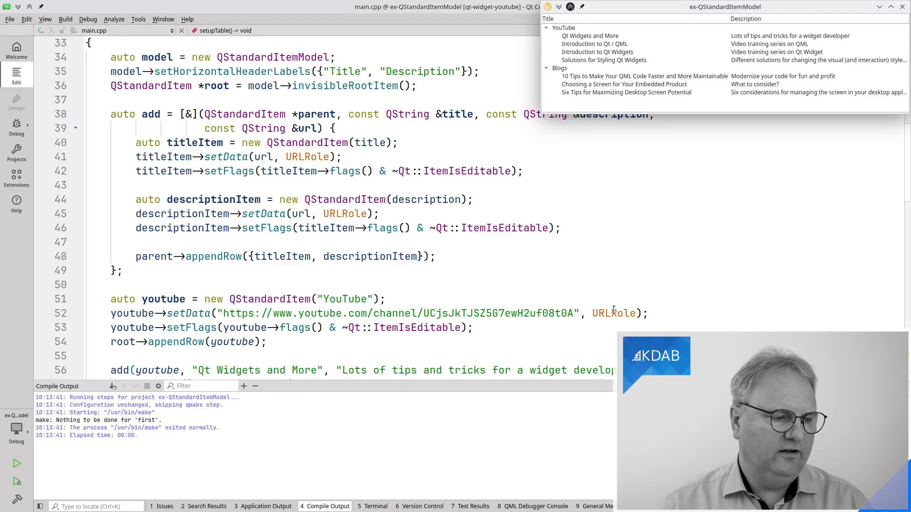
pyautogui.scroll(3)
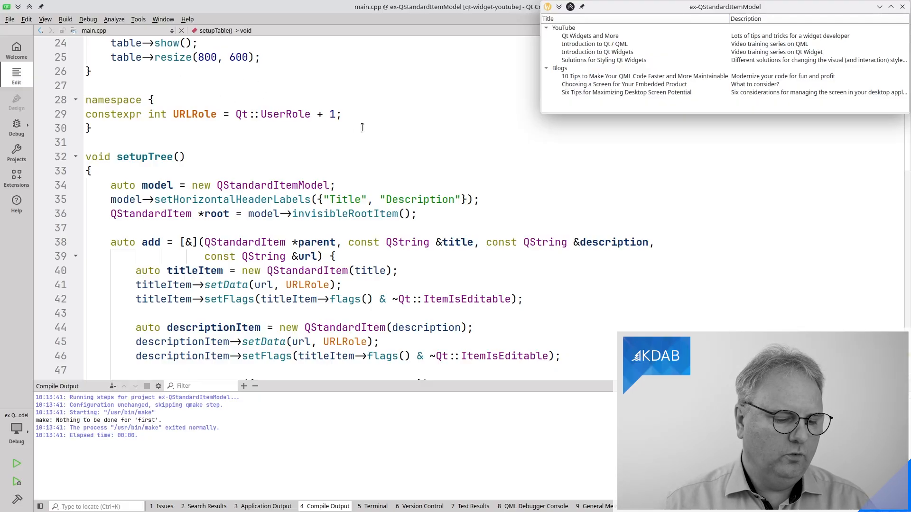
# Activate the YouTube entry in the example tree so its URL opens in a new Firefox tab.
pyautogui.scroll(-3)
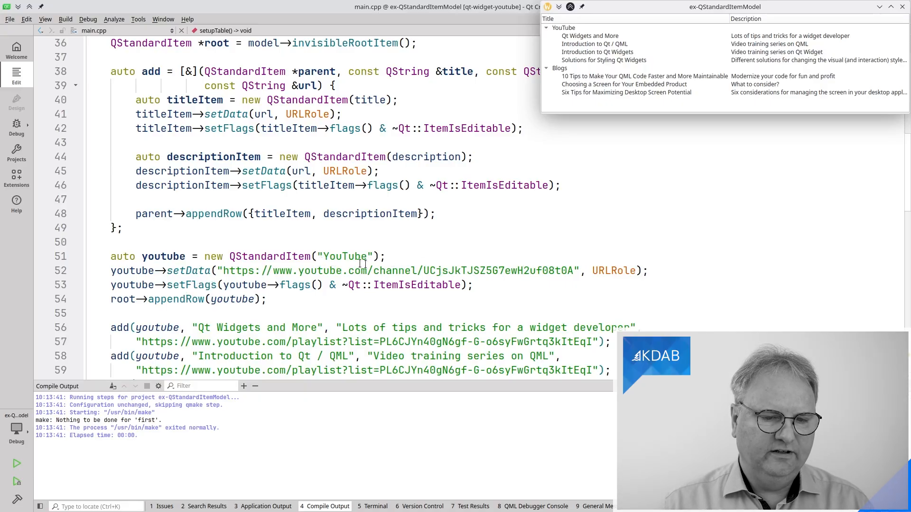
pyautogui.click(563, 28)
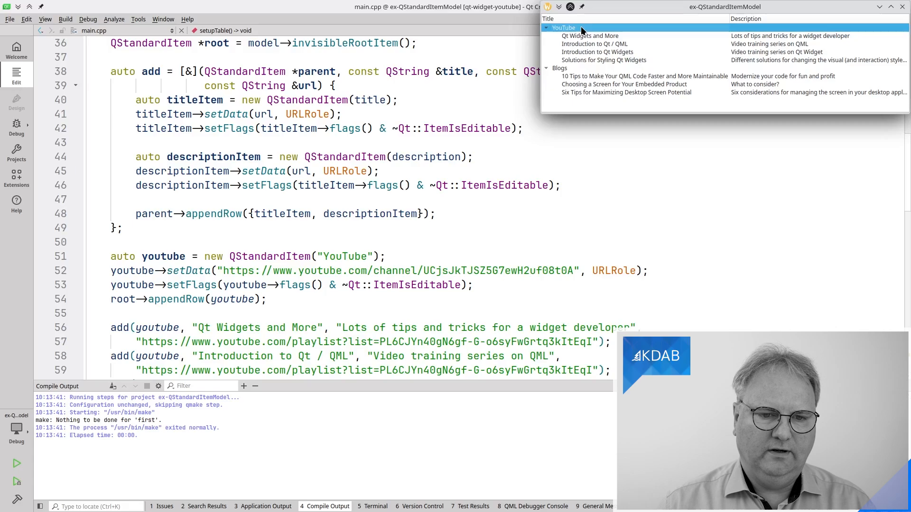
pyautogui.click(547, 27)
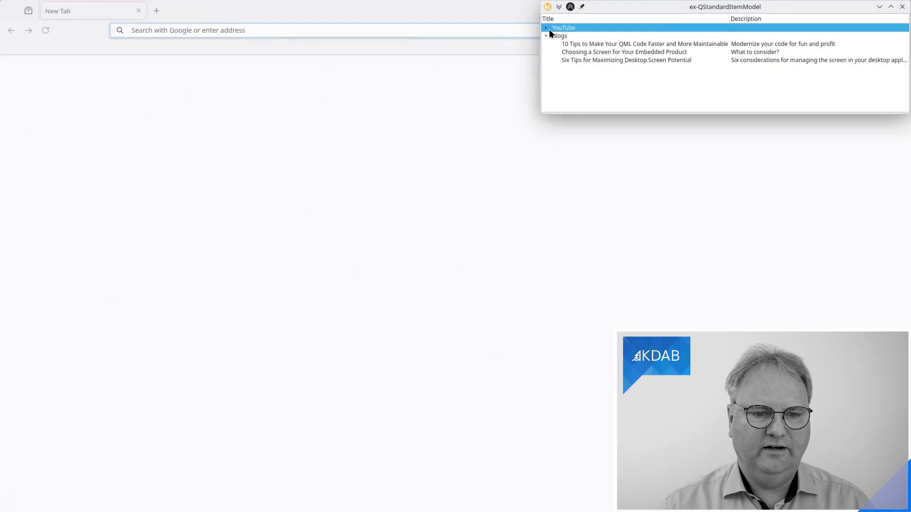
pyautogui.doubleClick(563, 28)
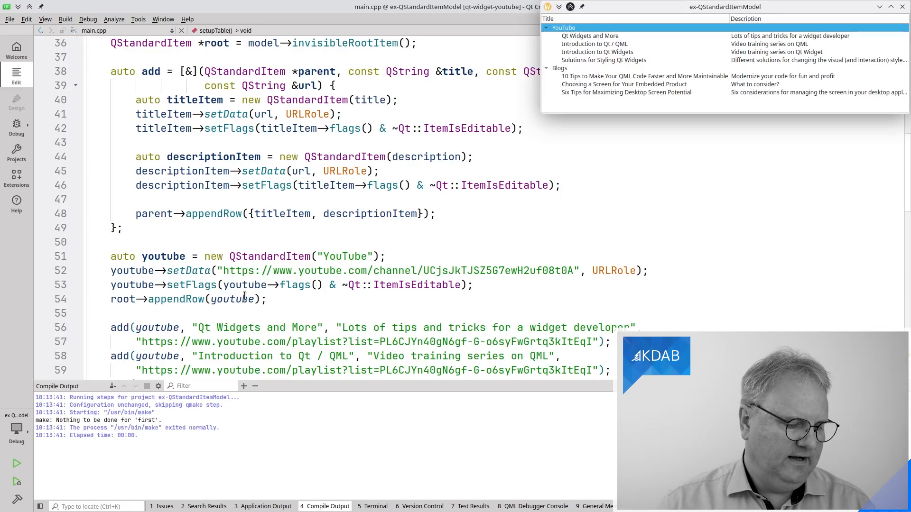
# Scroll main.cpp down past the YouTube items to where the Blogs branch is built.
pyautogui.scroll(-3)
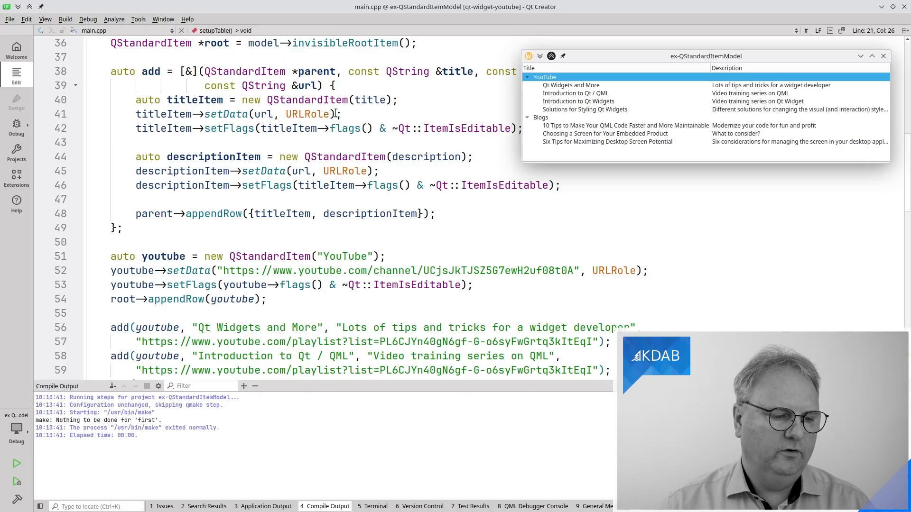
pyautogui.moveTo(458, 141)
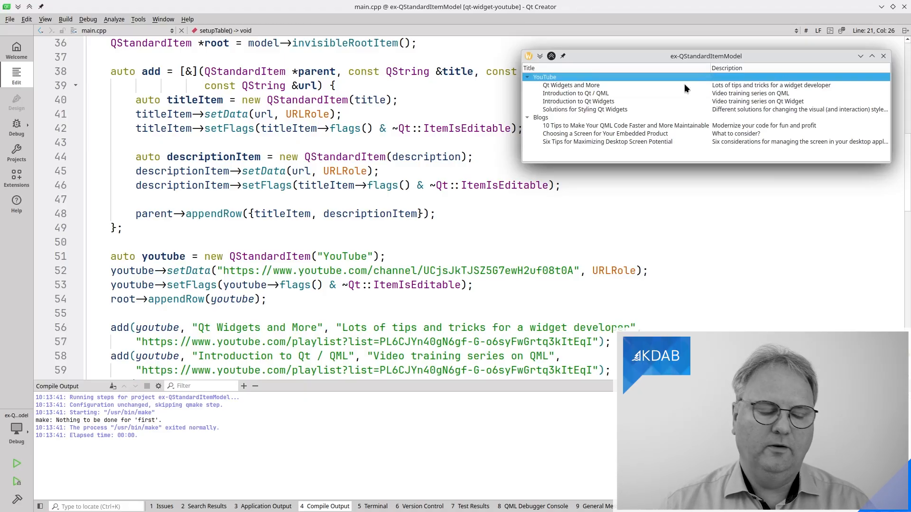
pyautogui.moveTo(407, 168)
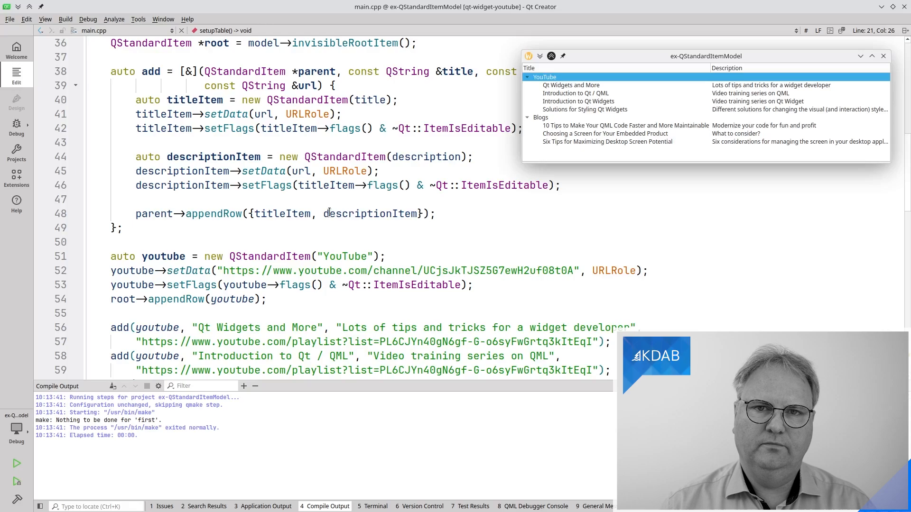
pyautogui.scroll(-3)
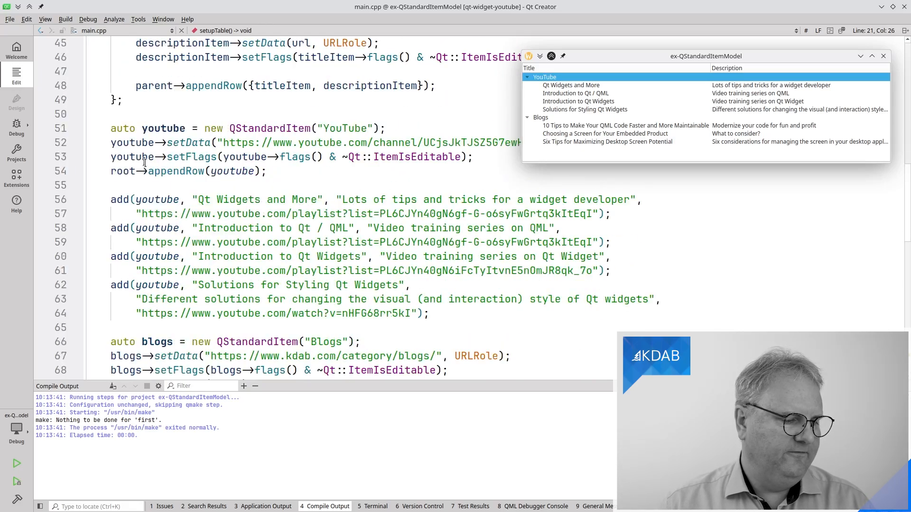
pyautogui.scroll(-3)
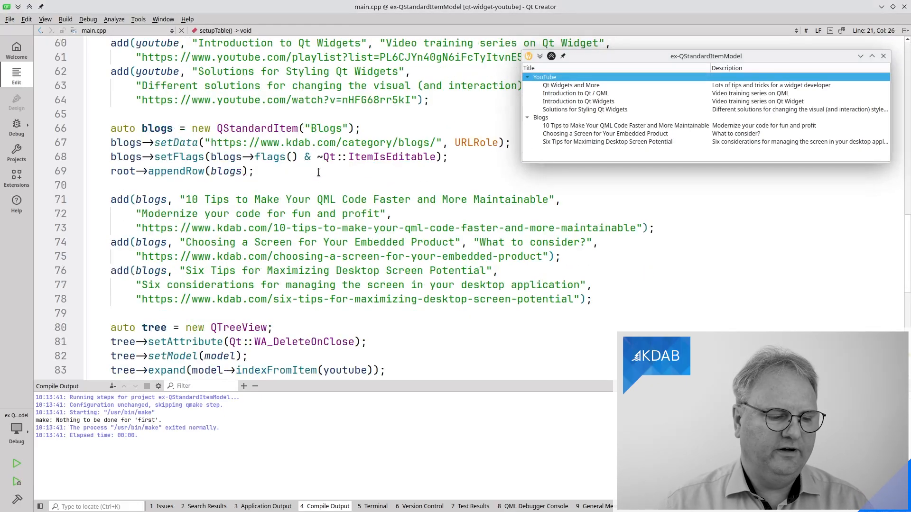
pyautogui.scroll(-3)
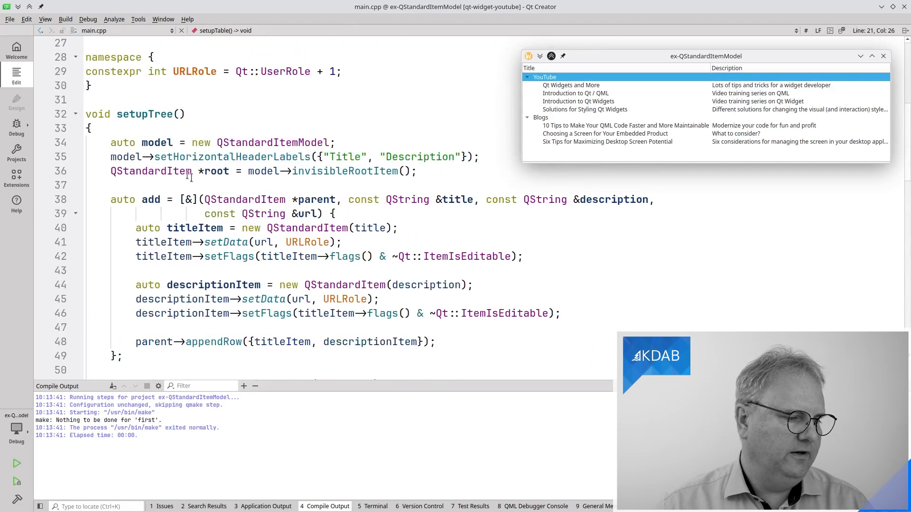
pyautogui.scroll(-3)
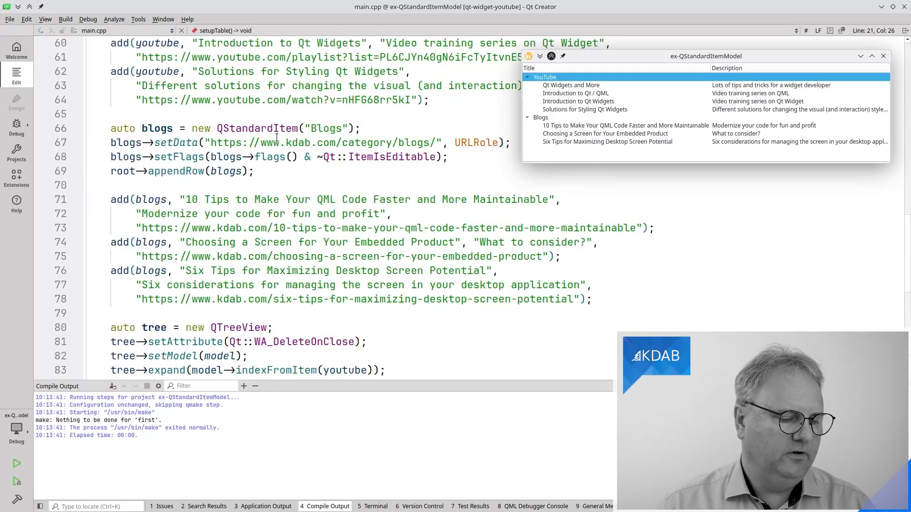
pyautogui.scroll(-3)
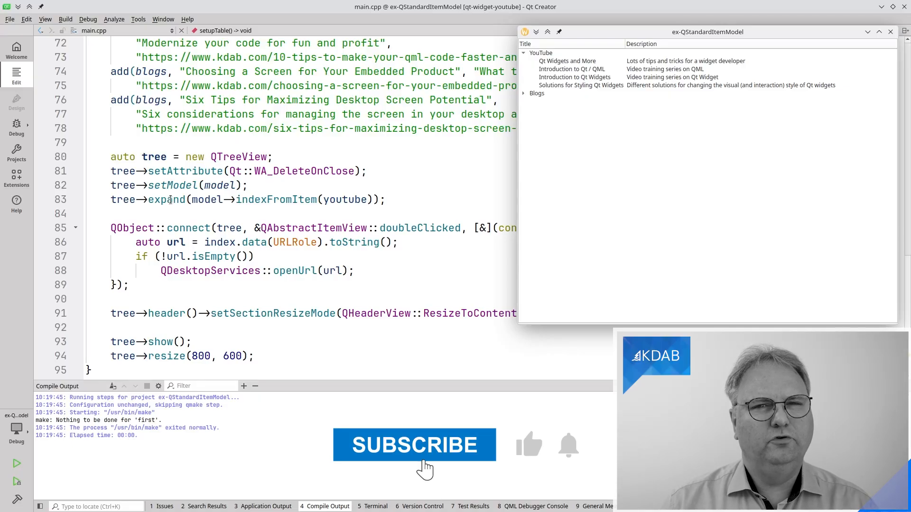
pyautogui.click(415, 445)
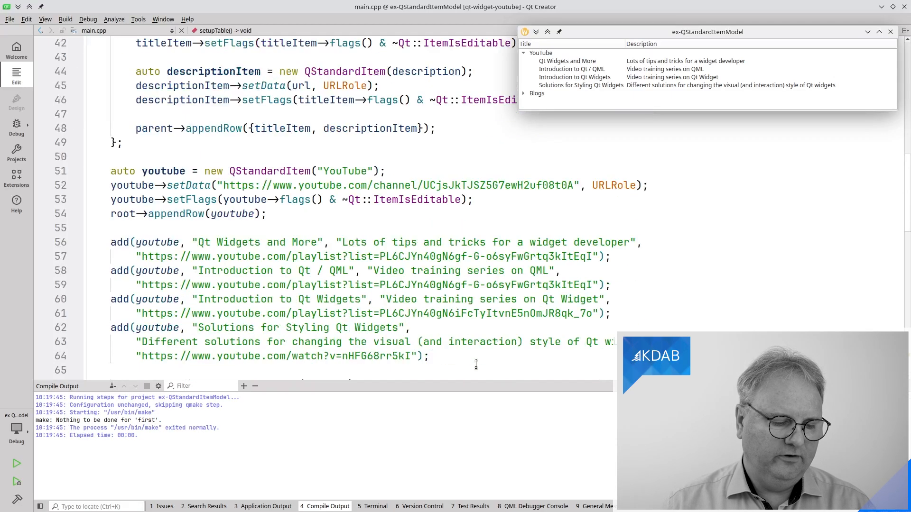
pyautogui.scroll(-3)
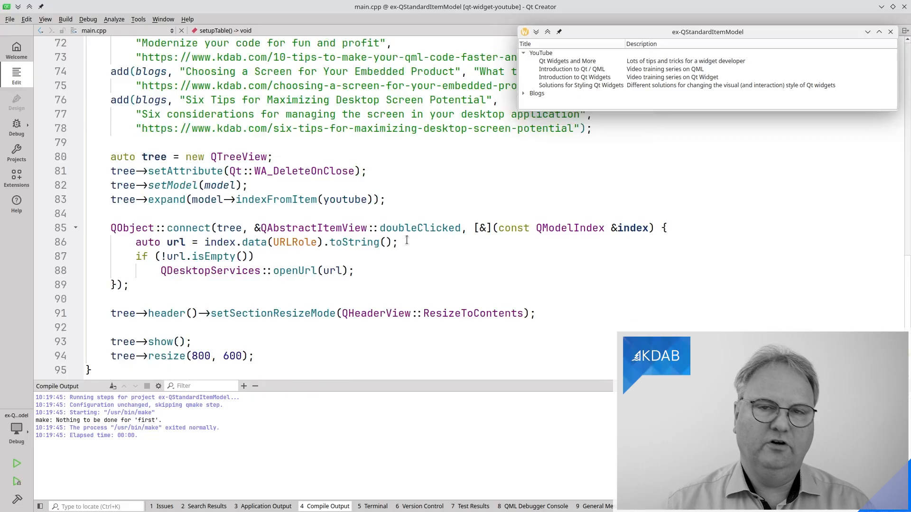